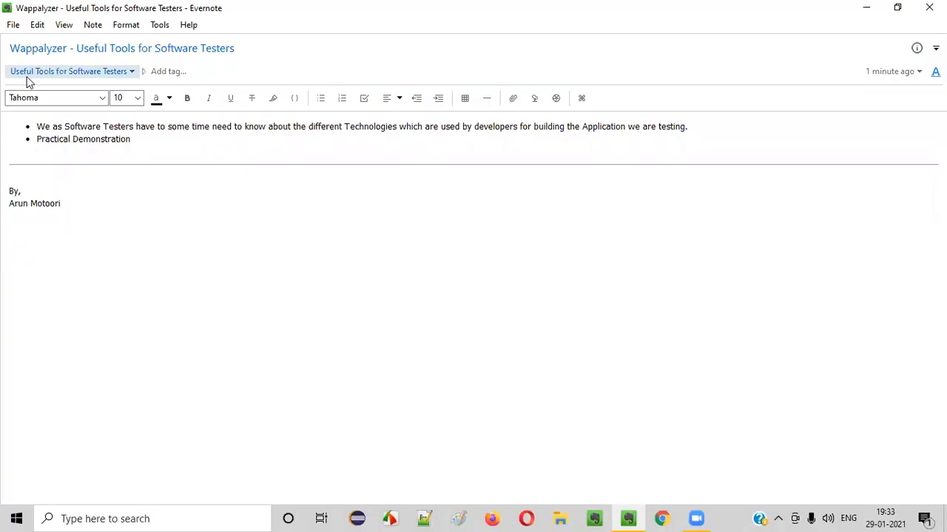
Step: Switch to Chrome on the tutorialsninja demo store and search for 'Wappalyzer'
double_click(37, 48)
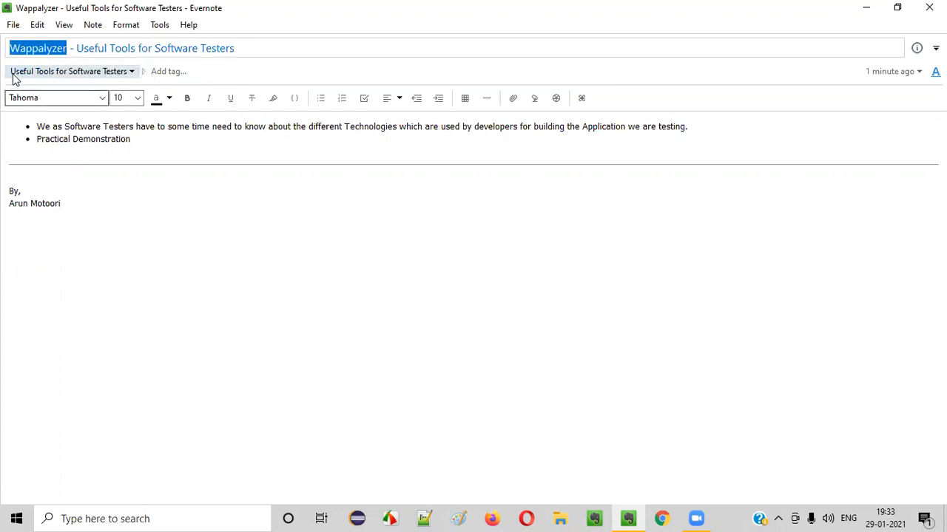
mouse_move(120, 71)
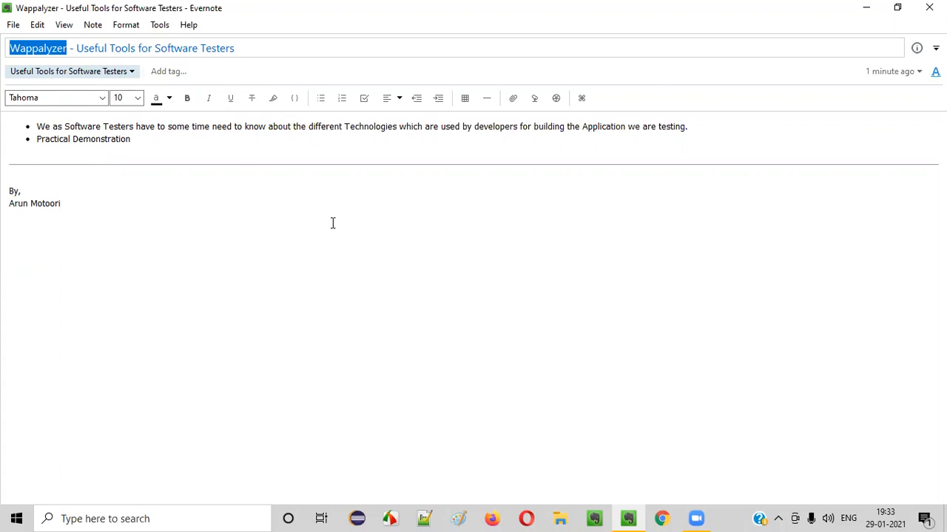
mouse_move(373, 272)
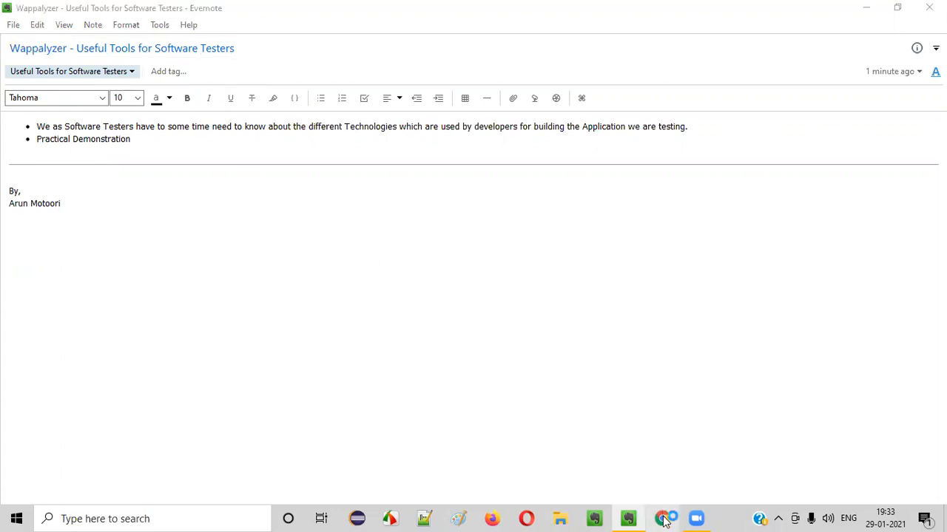
left_click(661, 519)
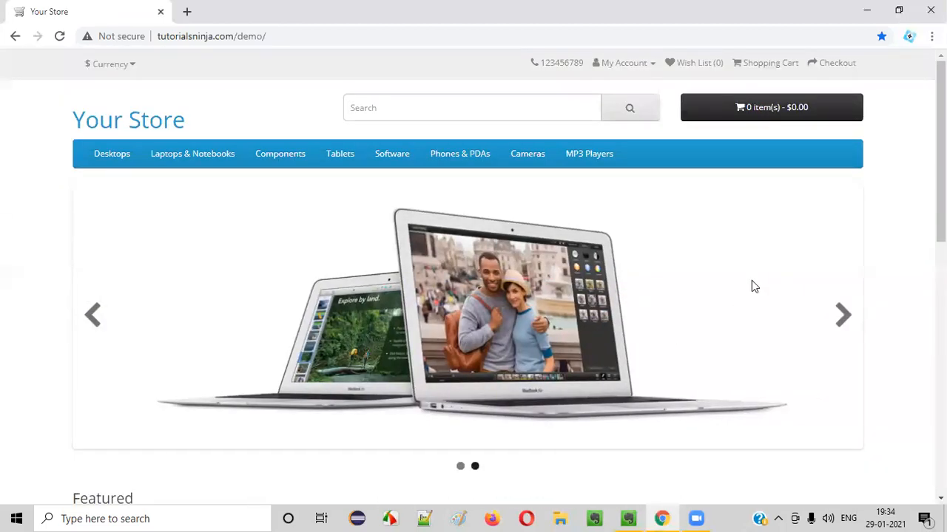
mouse_move(695, 402)
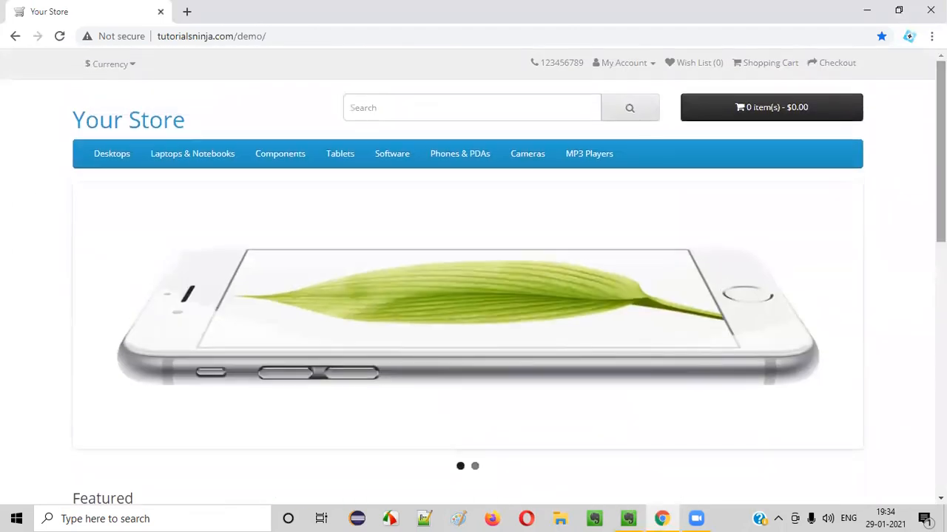
type("Wappalyzer Chrome Addon")
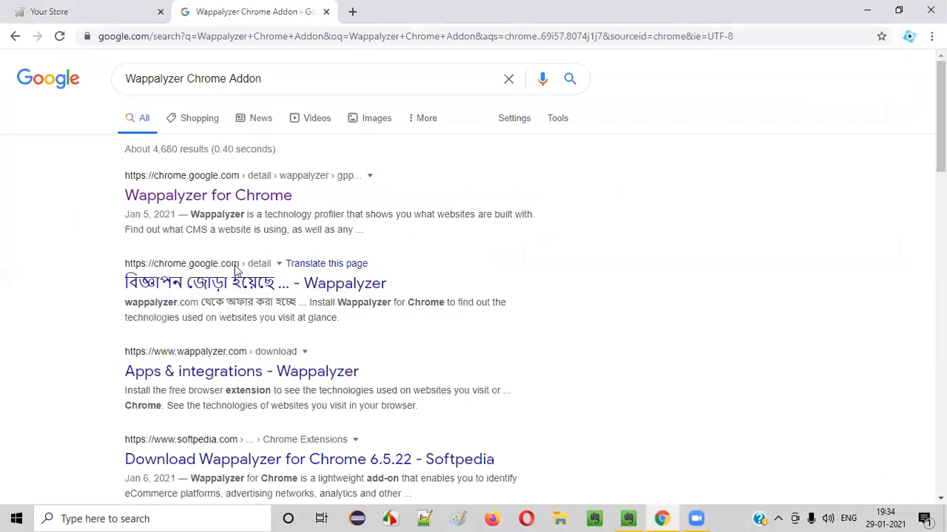
mouse_move(208, 196)
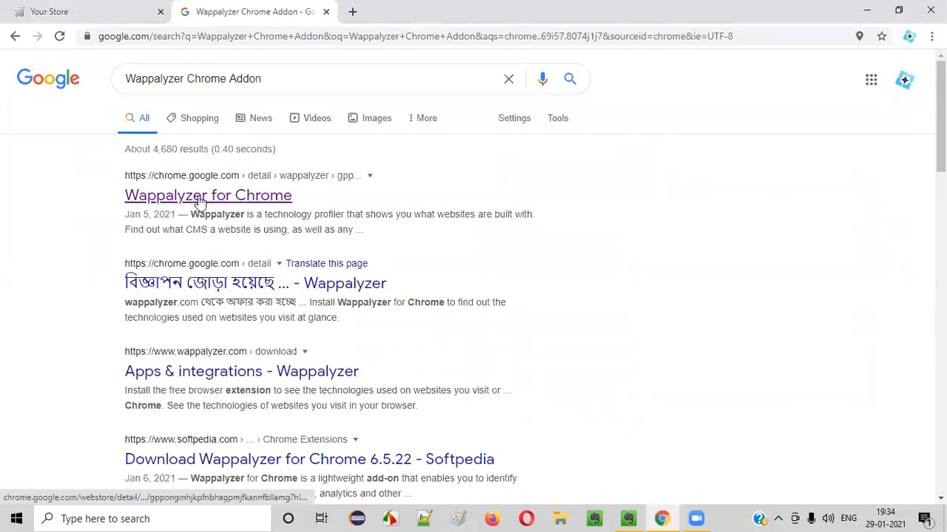
mouse_move(164, 206)
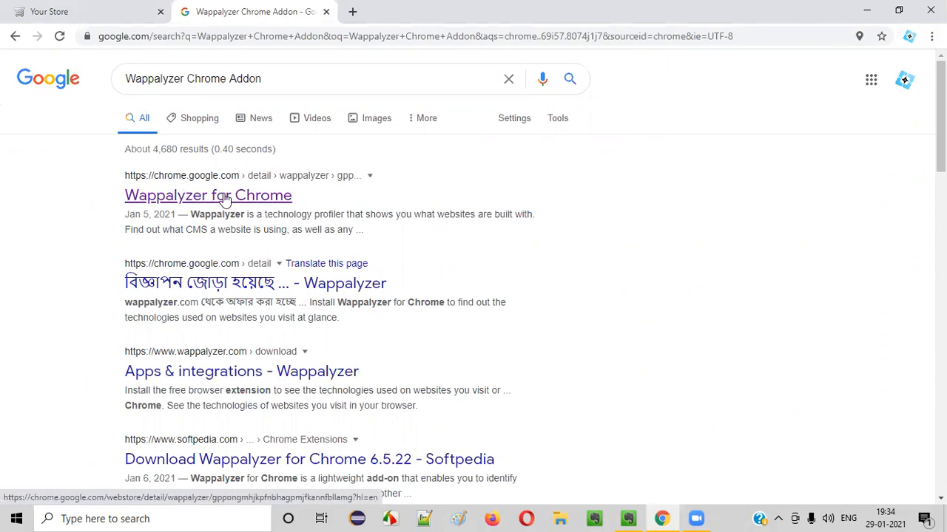
Step: Open the 'Wappalyzer for Chrome' store page and add it to Chrome
left_click(208, 195)
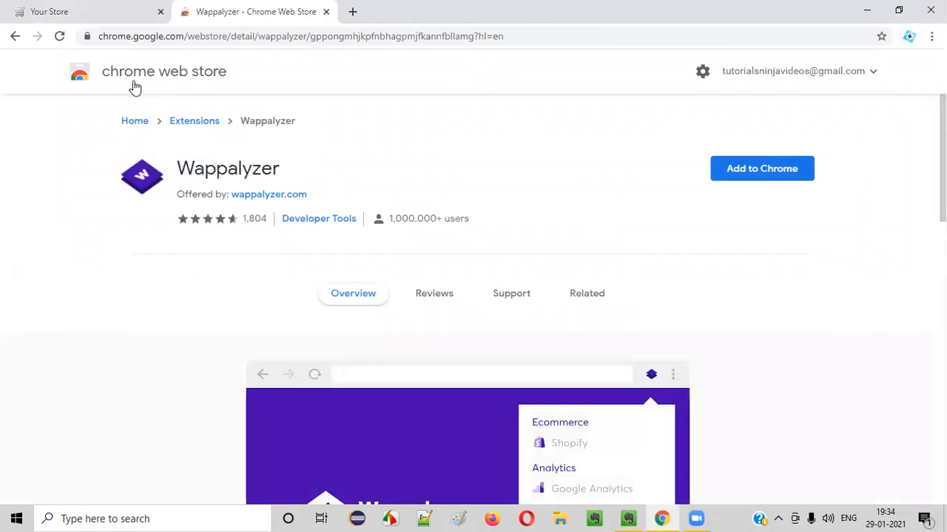
mouse_move(521, 199)
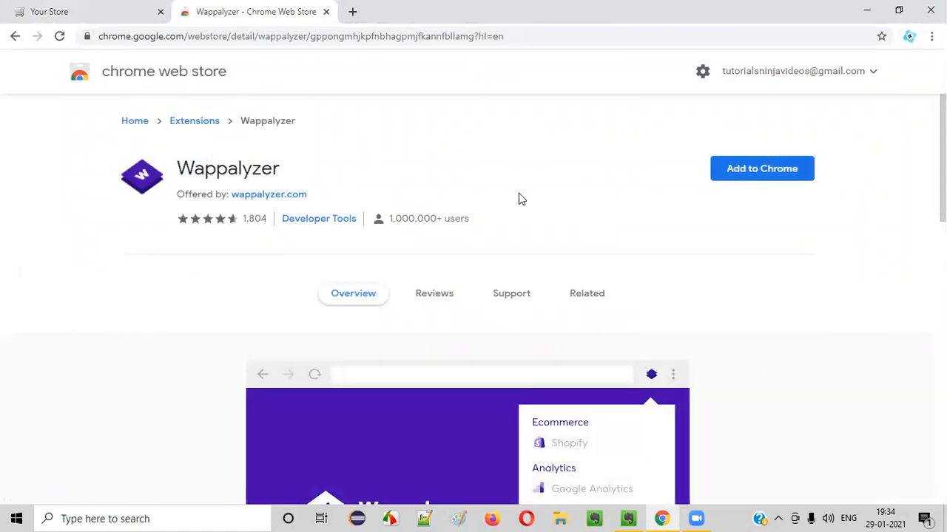
left_click(762, 168)
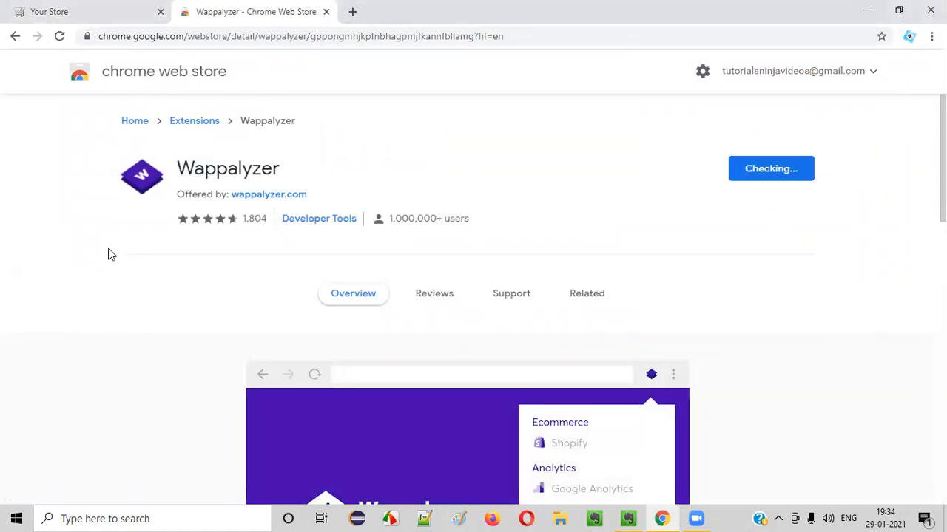
mouse_move(111, 464)
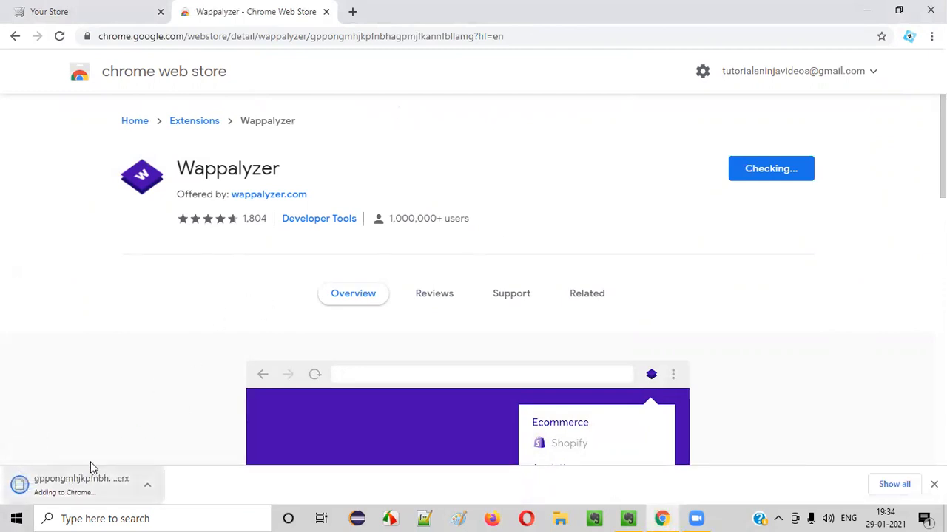
mouse_move(919, 184)
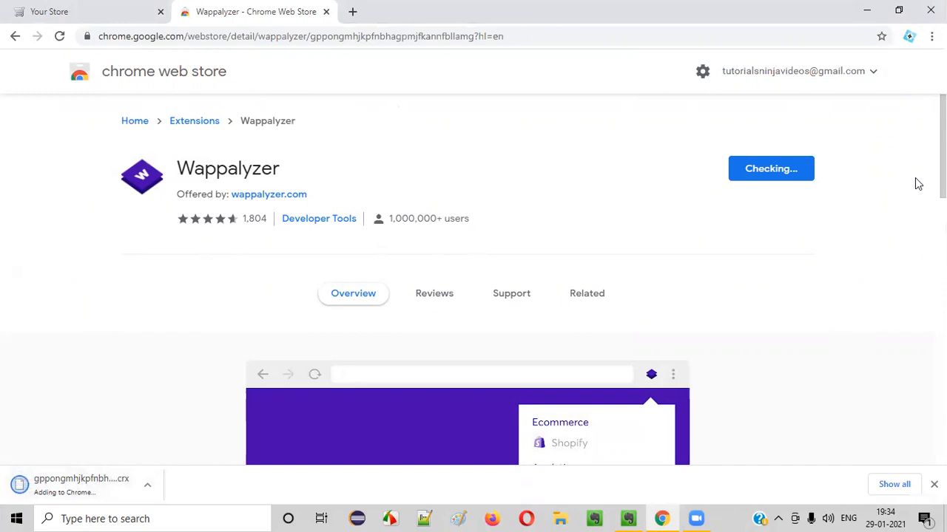
mouse_move(426, 194)
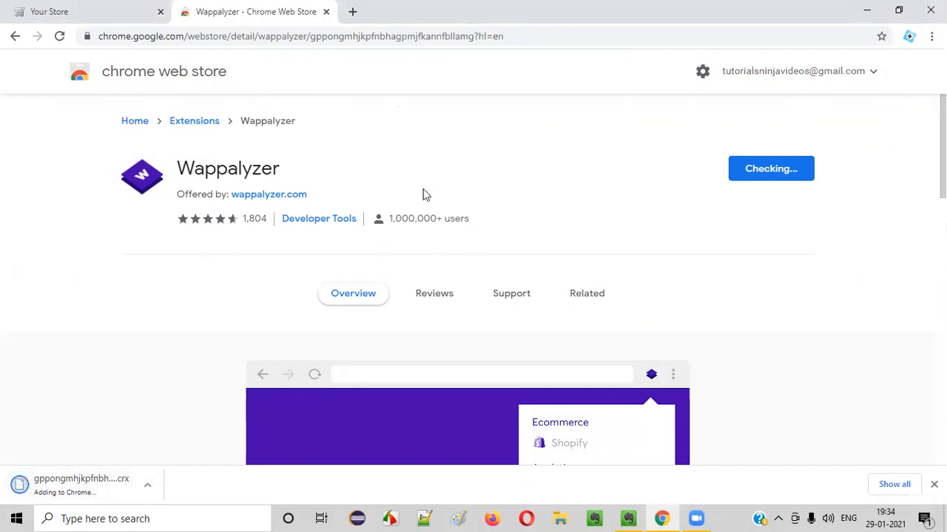
mouse_move(453, 250)
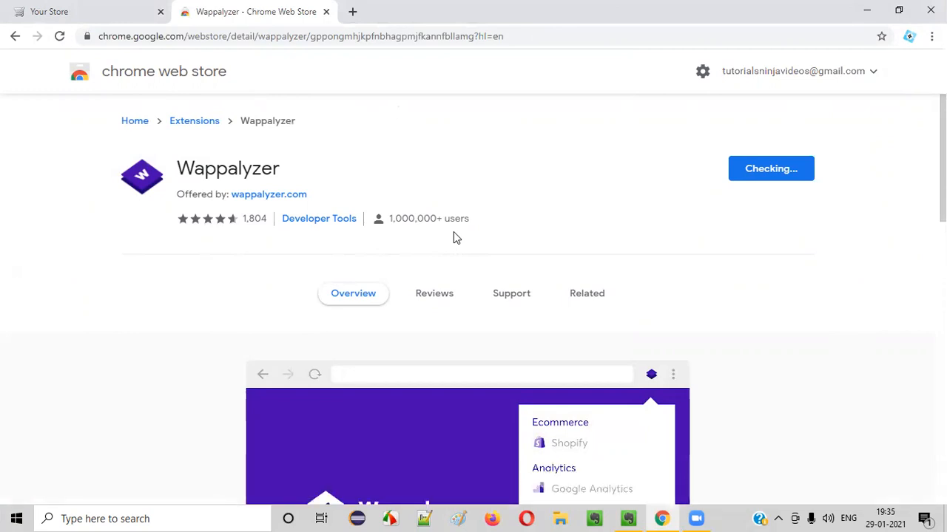
mouse_move(343, 183)
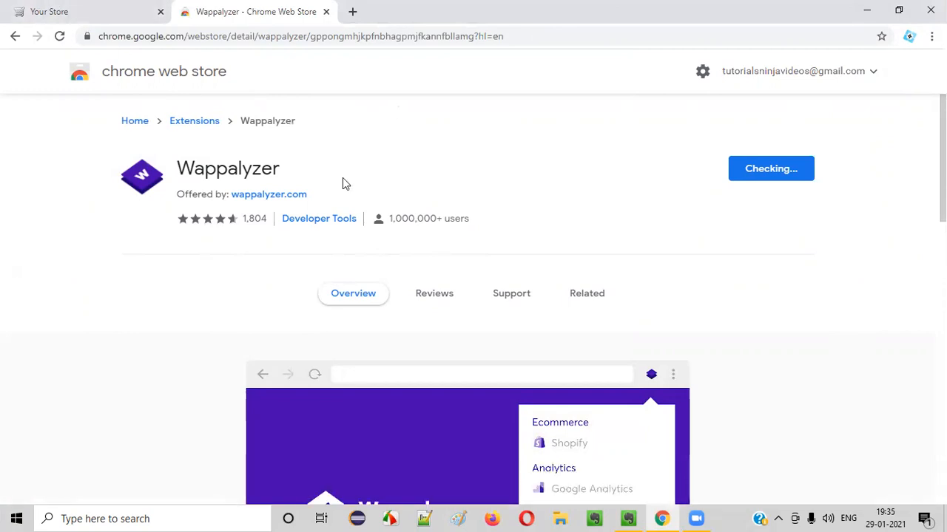
mouse_move(734, 232)
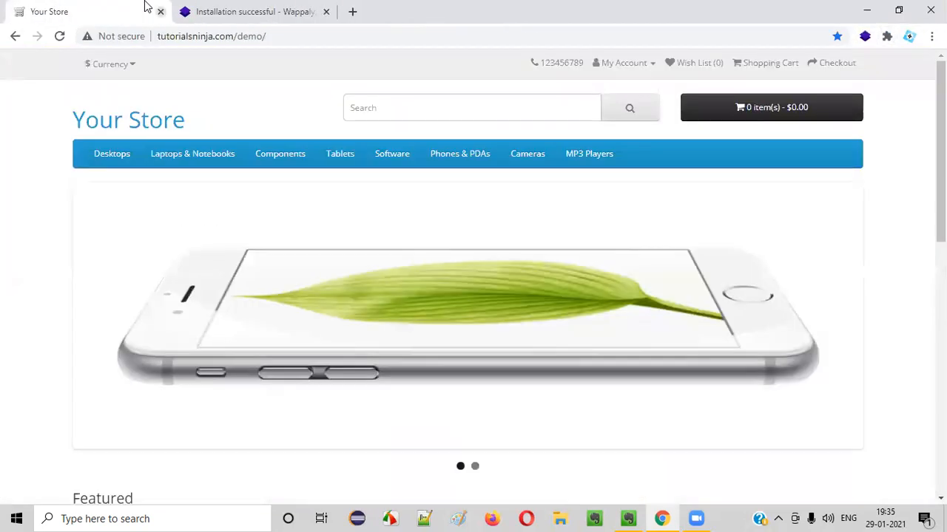
Step: Close the 'Installation successful - Wappalyzer' tab and scroll the Your Store page
left_click(628, 518)
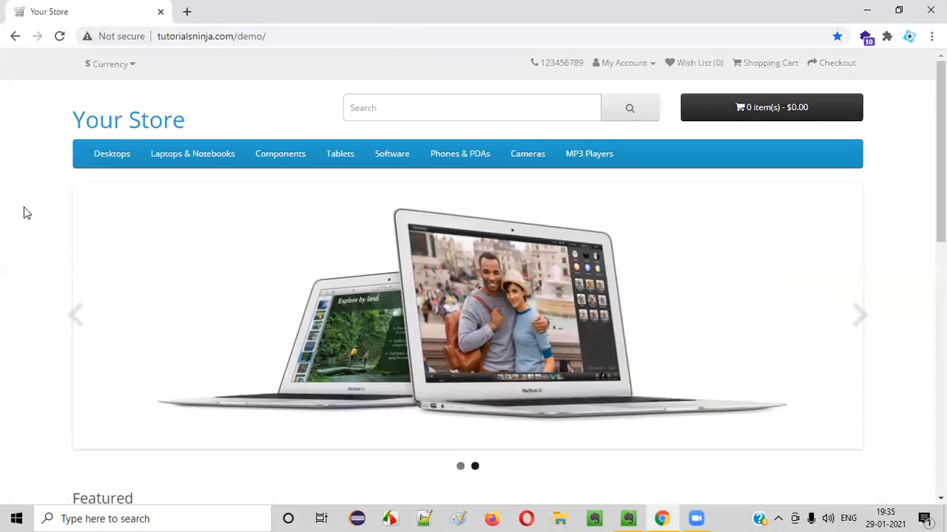
scroll("down", 3)
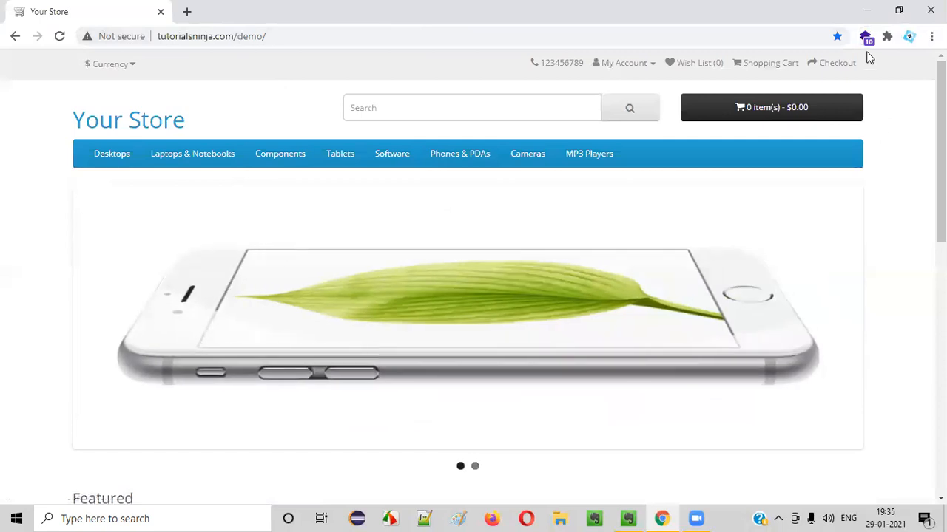
mouse_move(866, 36)
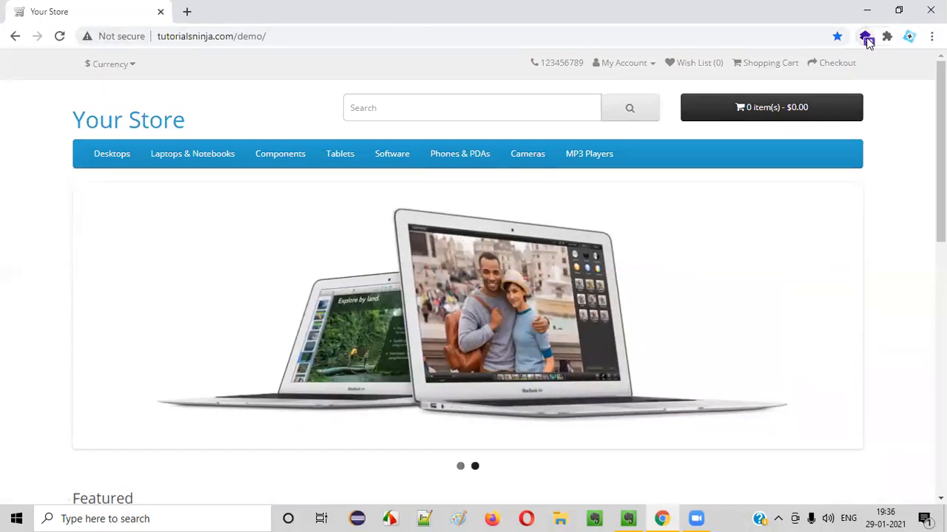
Step: Open the Wappalyzer popup listing OpenCart, PHP, Apache, Ubuntu, jQuery and Bootstrap
left_click(865, 36)
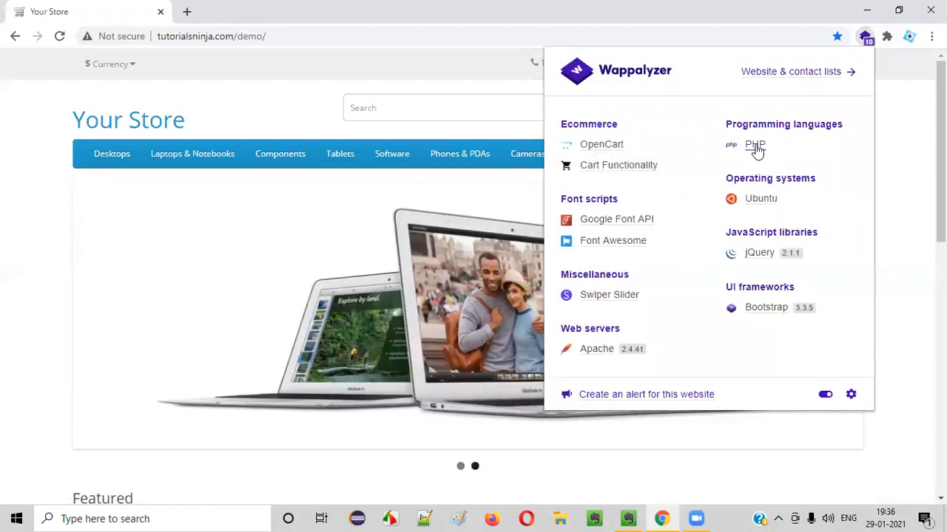
mouse_move(192, 153)
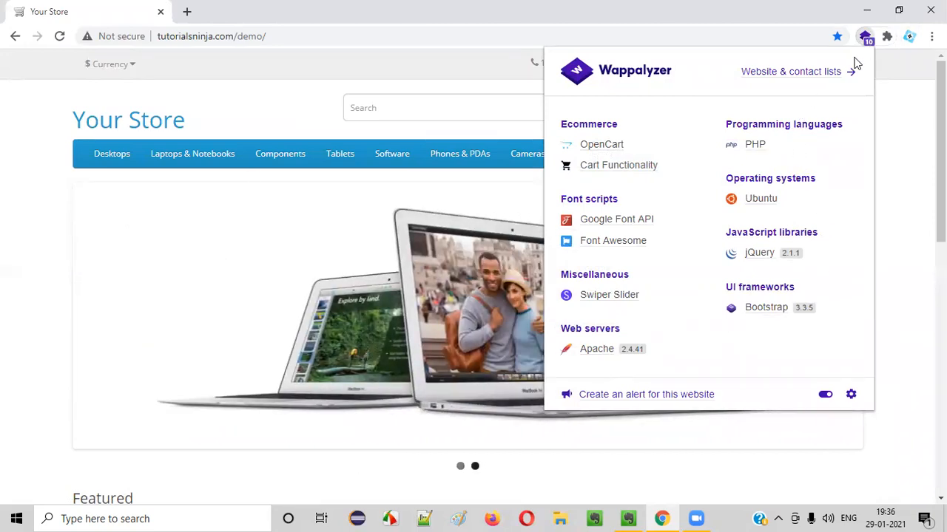
mouse_move(632, 342)
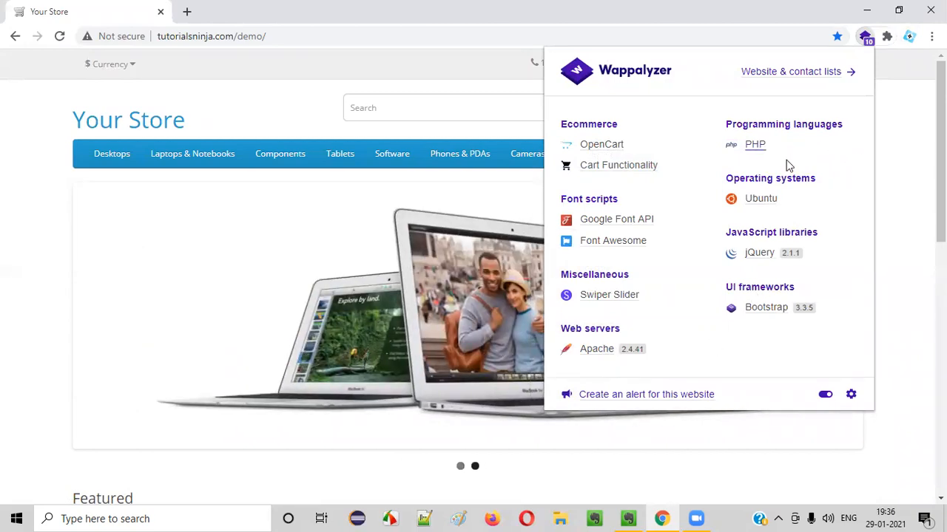
Step: Open Wappalyzer's Ubuntu page and scroll through top websites, usage trend and demographics
left_click(760, 198)
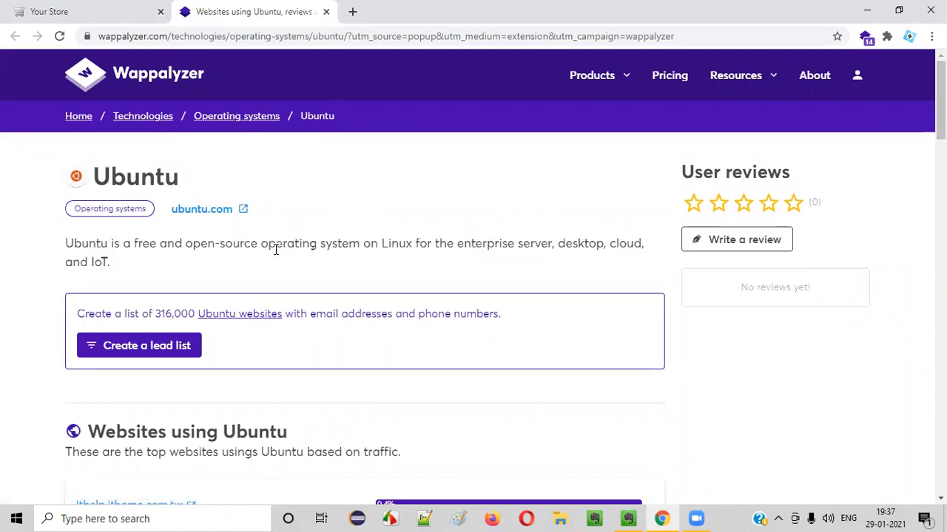
mouse_move(403, 252)
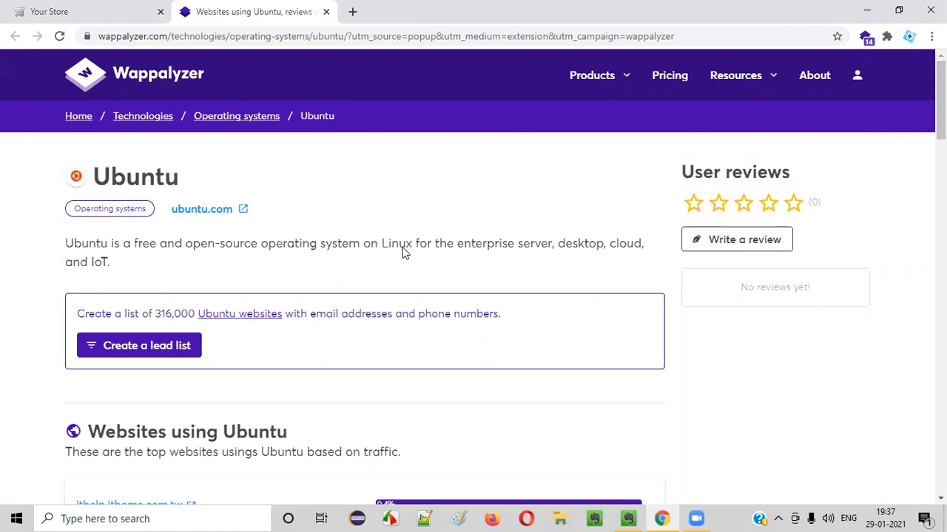
scroll("down", 3)
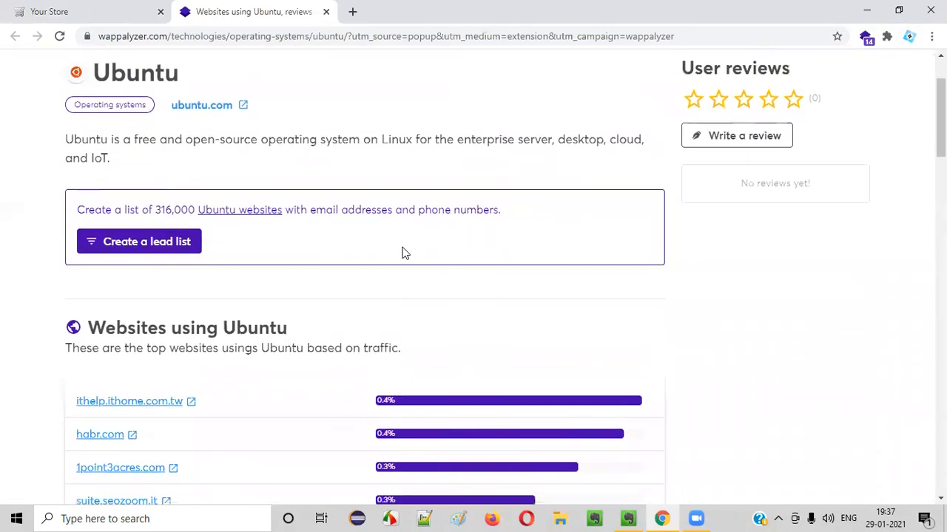
scroll("down", 3)
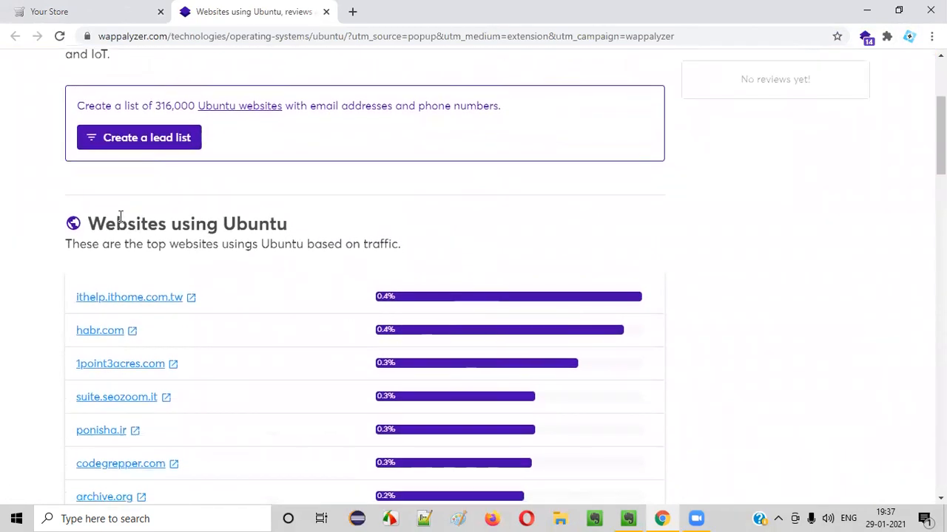
scroll("down", 3)
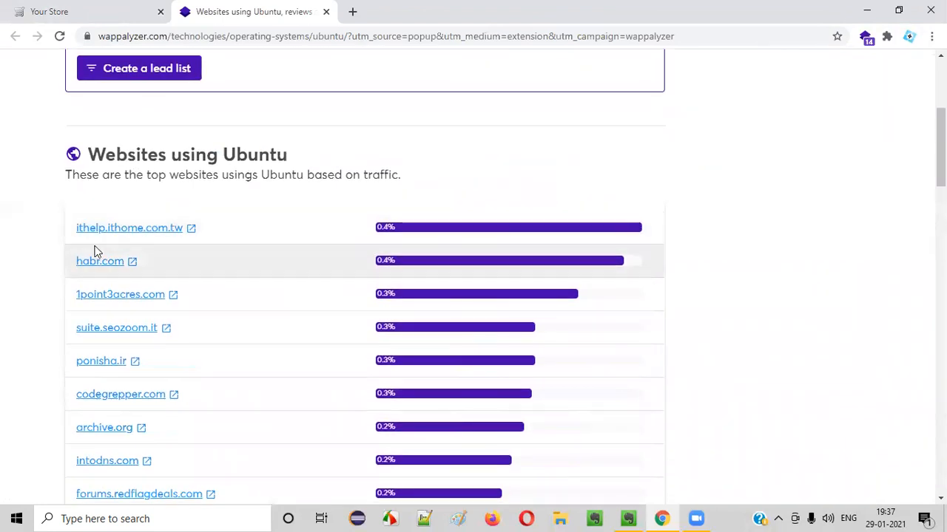
scroll("down", 3)
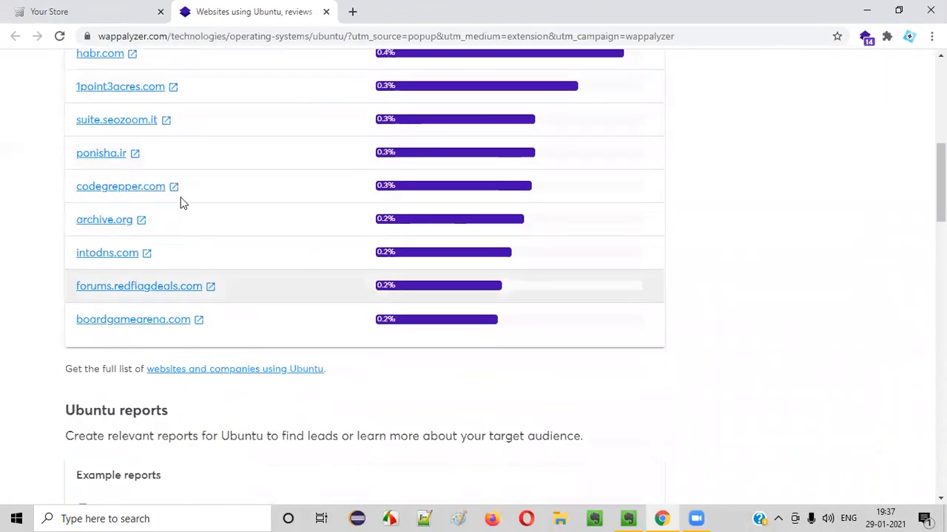
scroll("up", 3)
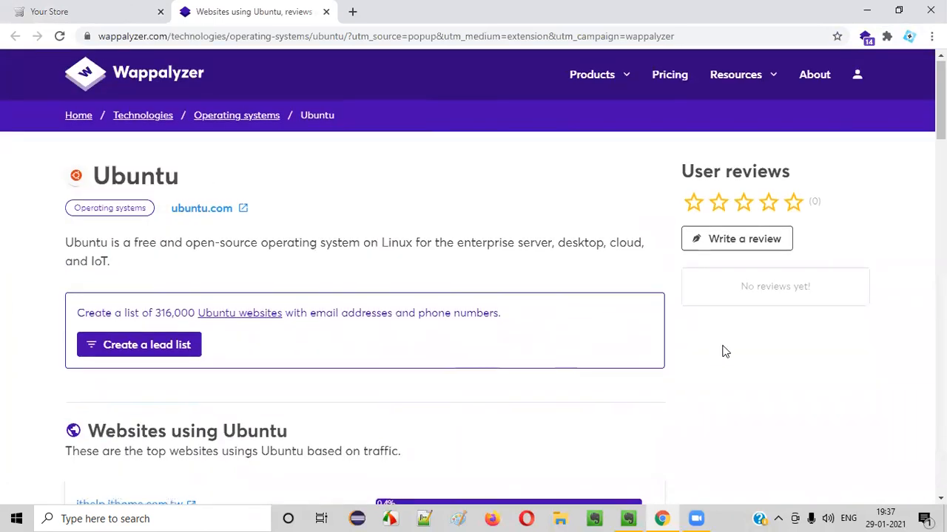
scroll("down", 3)
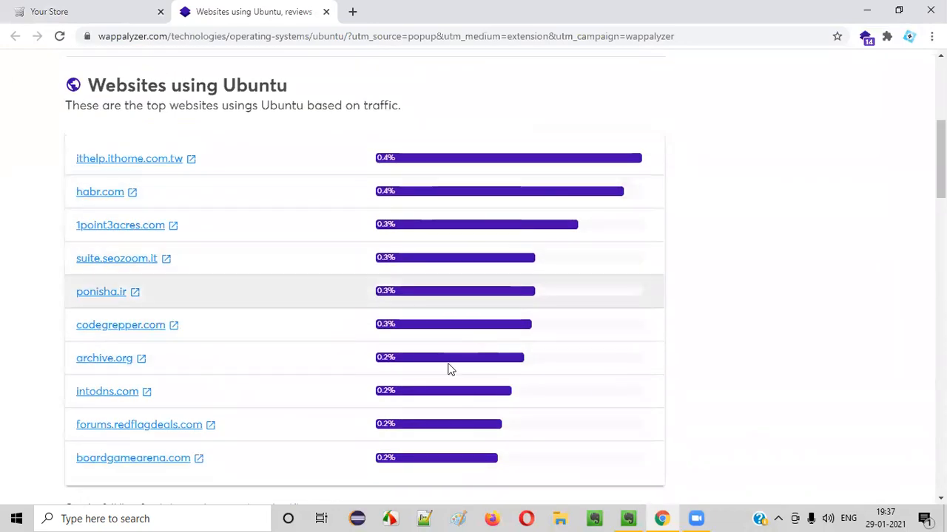
scroll("down", 3)
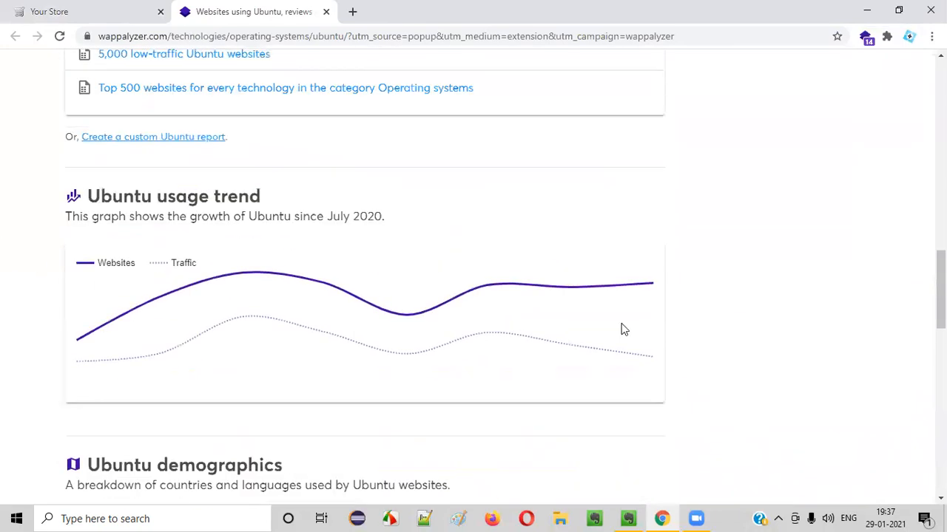
mouse_move(599, 340)
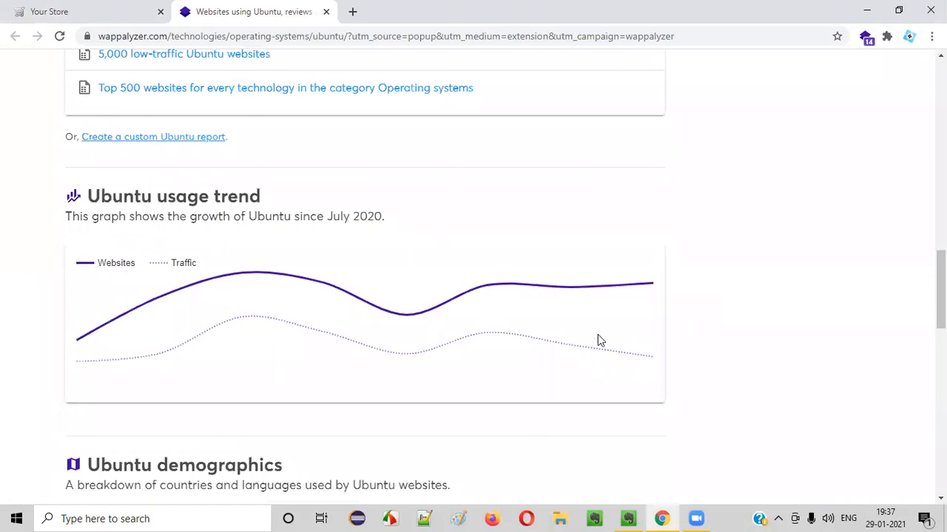
mouse_move(32, 287)
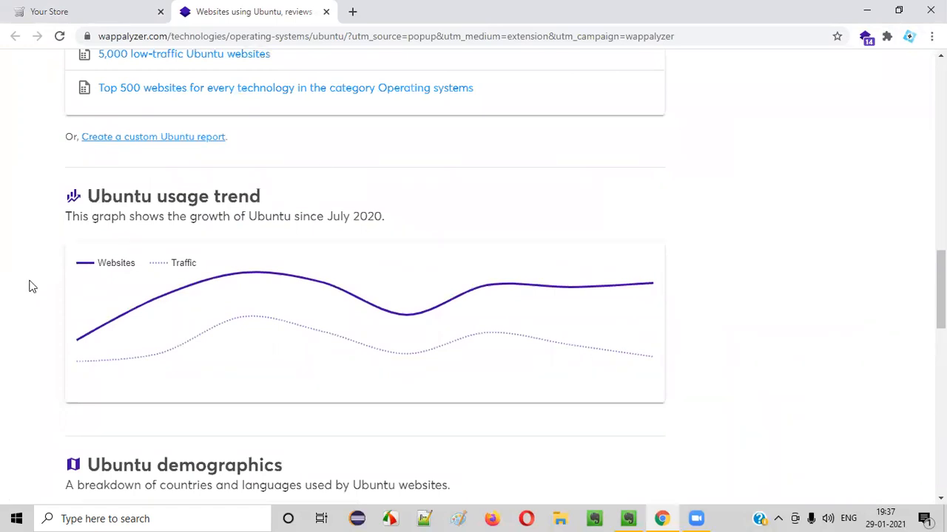
scroll("down", 3)
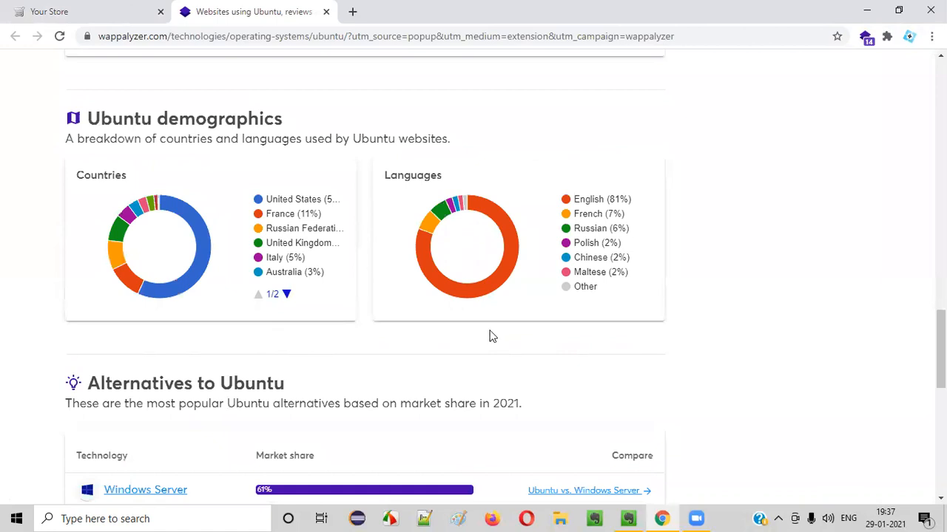
Step: Return to the Your Store tab, then switch to the Evernote Wappalyzer note
left_click(74, 11)
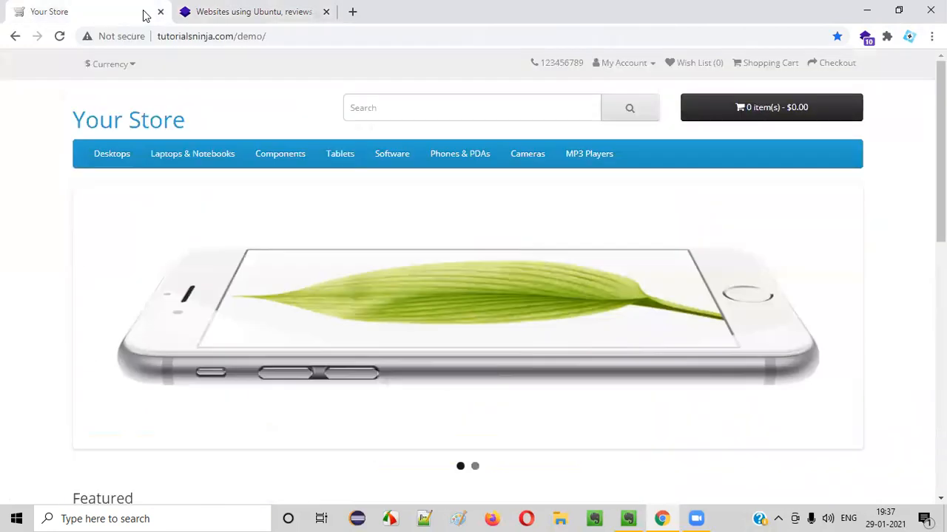
left_click(326, 11)
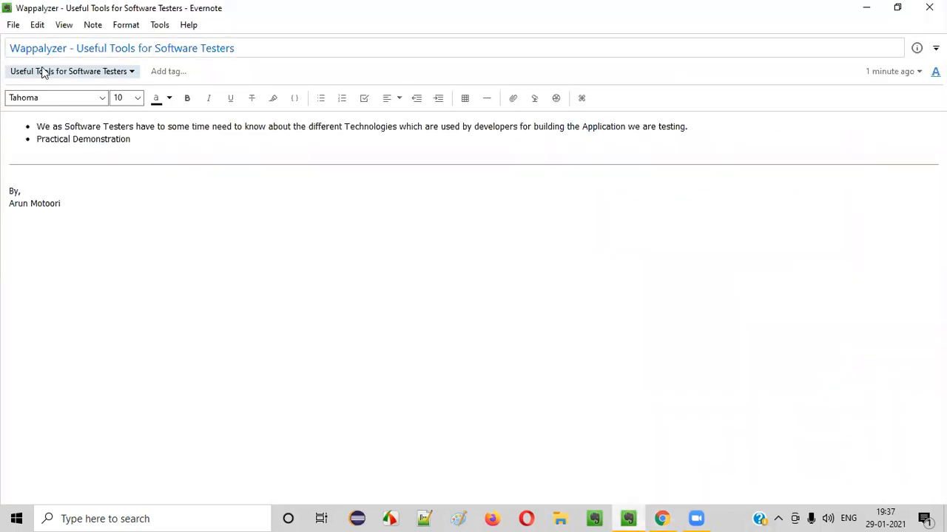
double_click(38, 48)
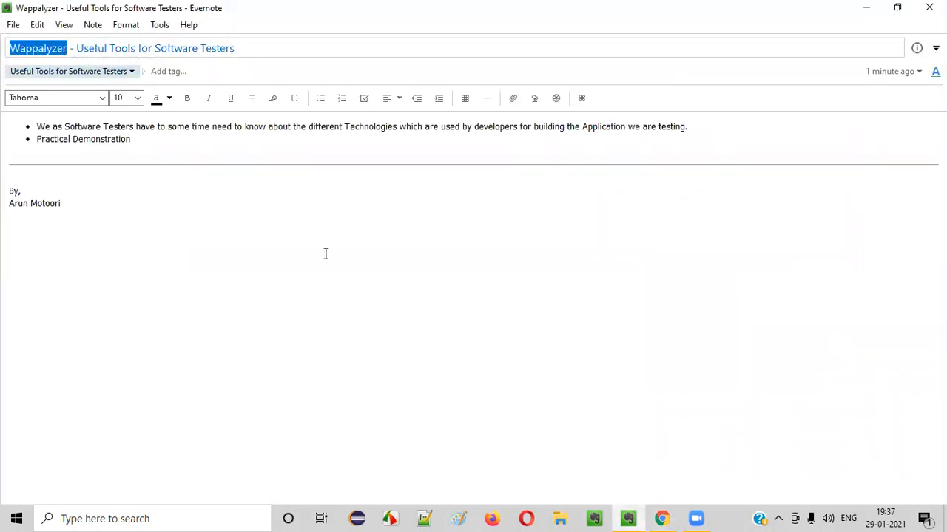
mouse_move(331, 249)
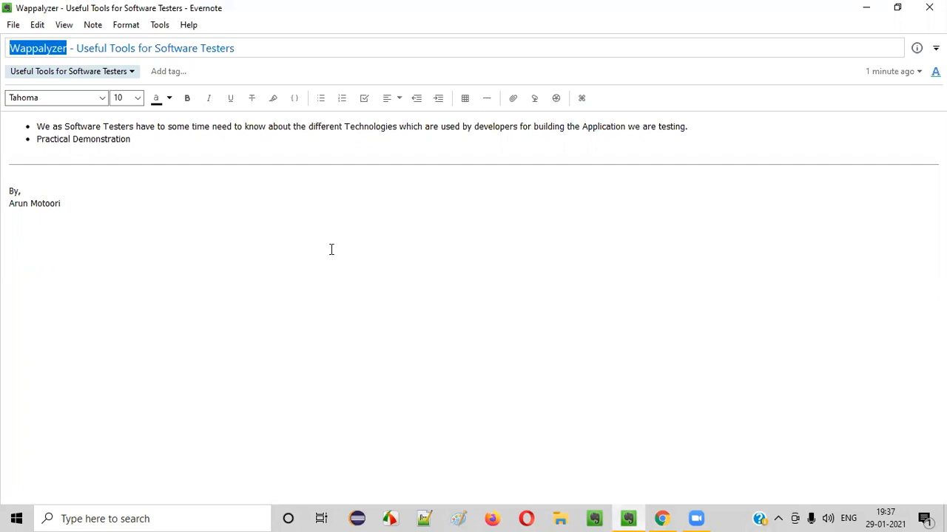
mouse_move(630, 286)
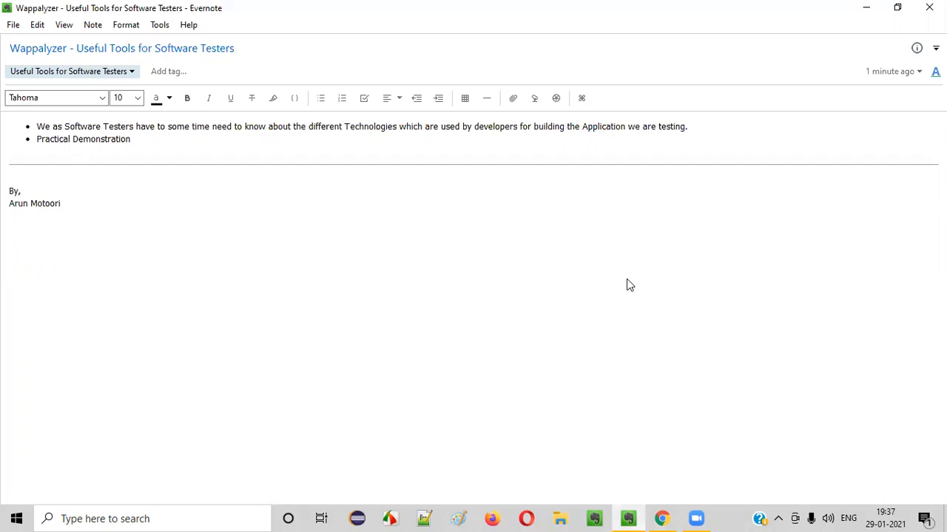
left_click(121, 48)
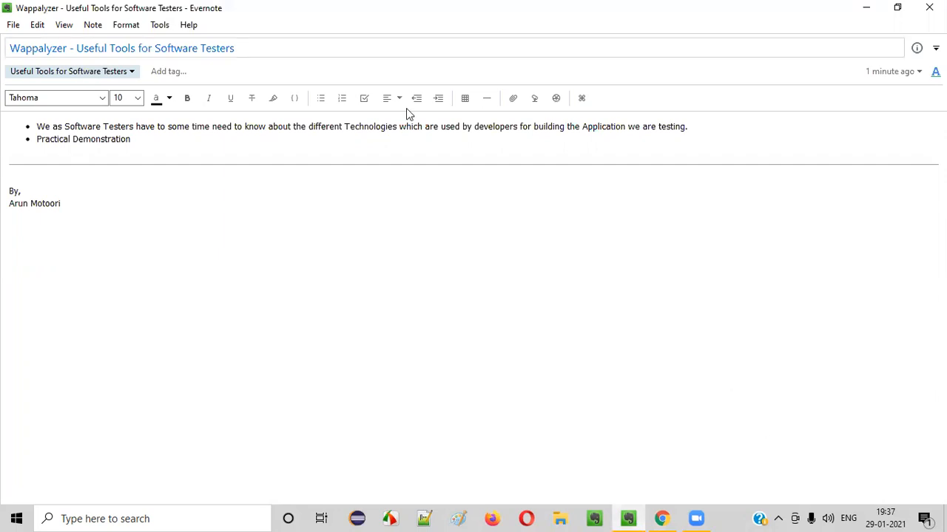